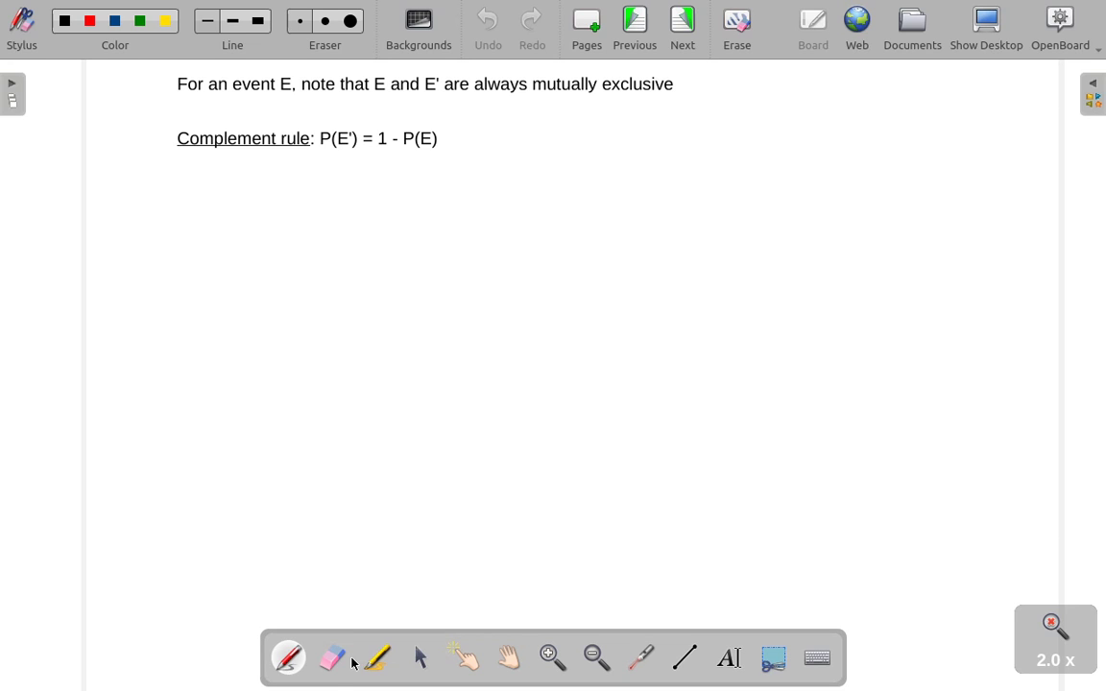
Select the red pen to underline E, E' and 'mutually exclusive'
click(487, 19)
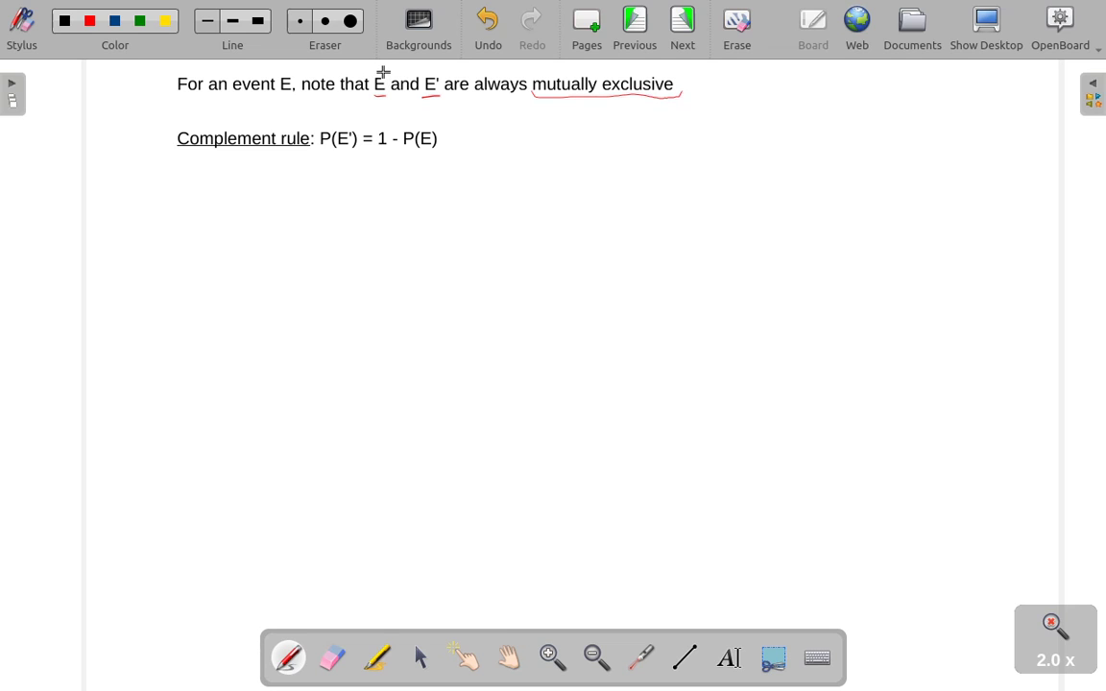
mouse_move(433, 69)
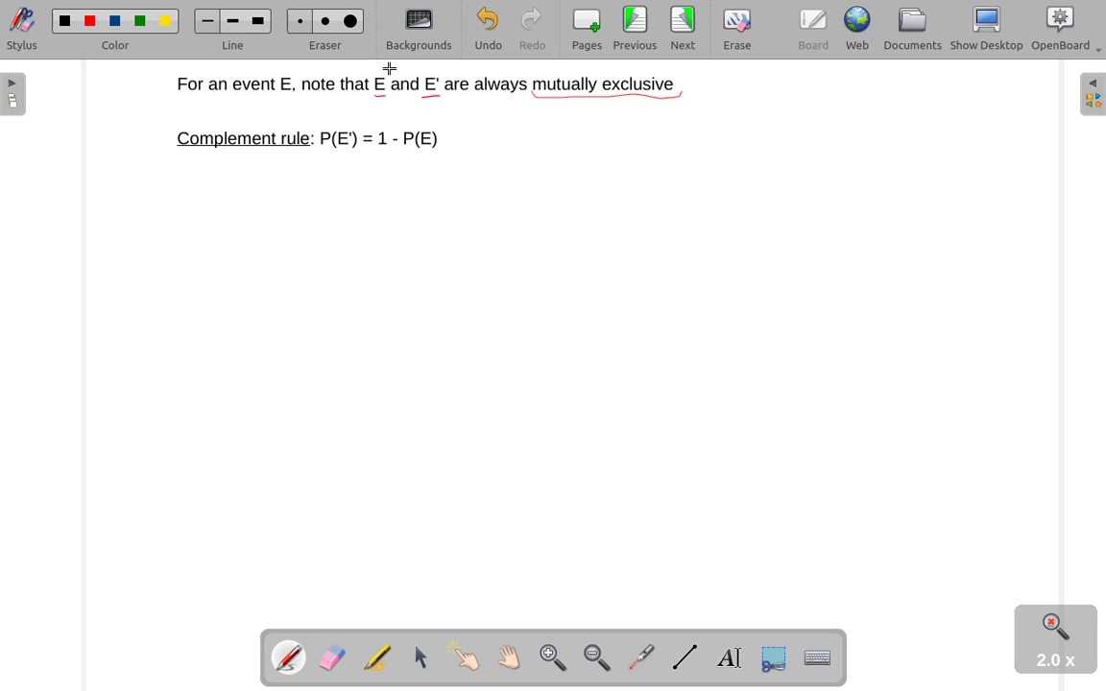
mouse_move(448, 101)
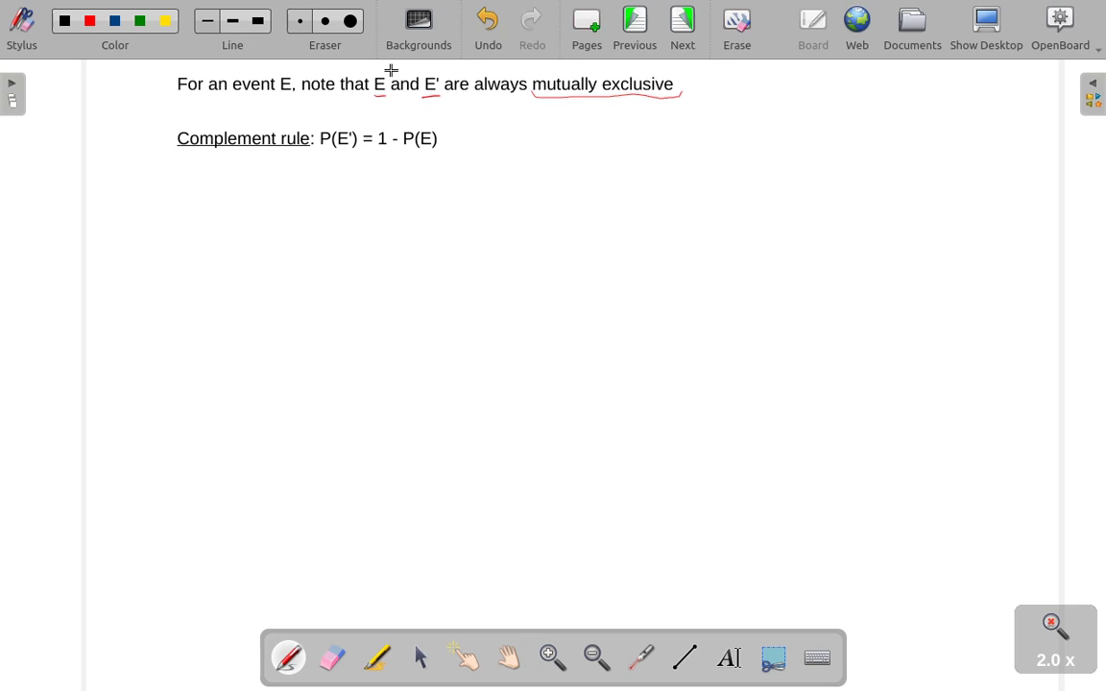
mouse_move(420, 97)
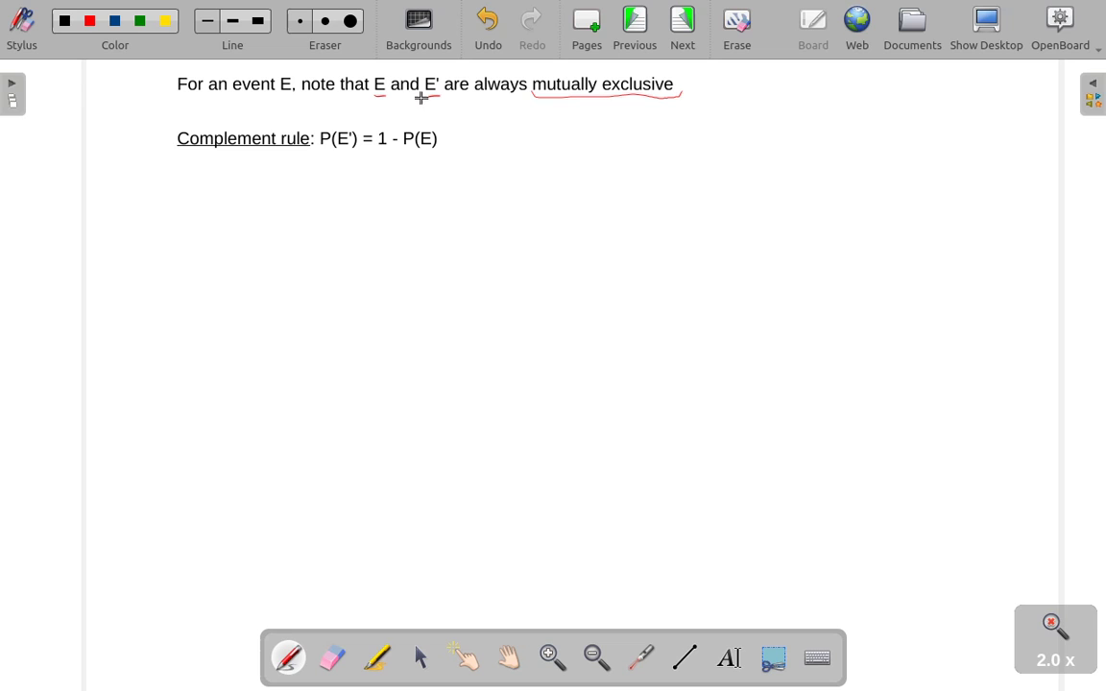
mouse_move(338, 127)
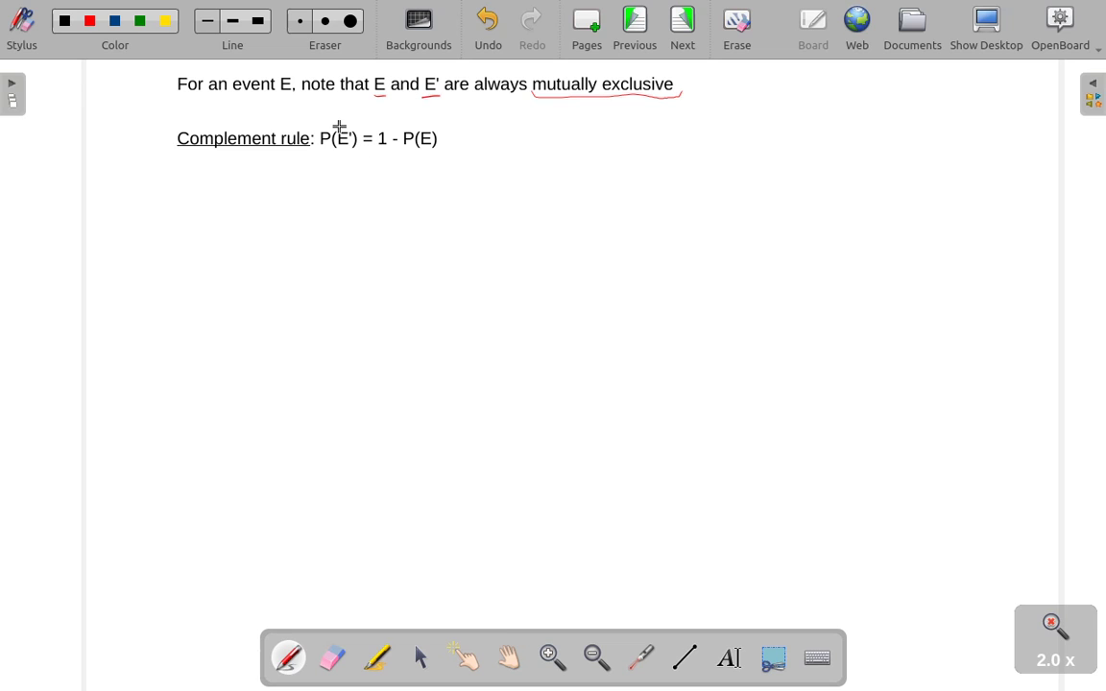
mouse_move(377, 125)
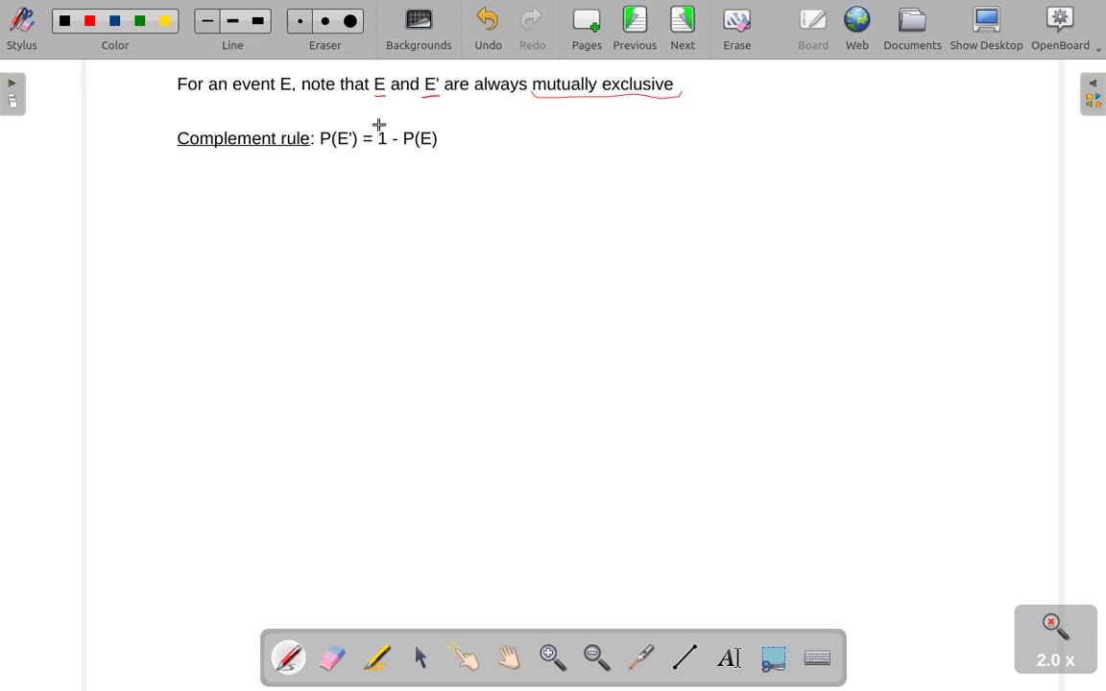
mouse_move(396, 172)
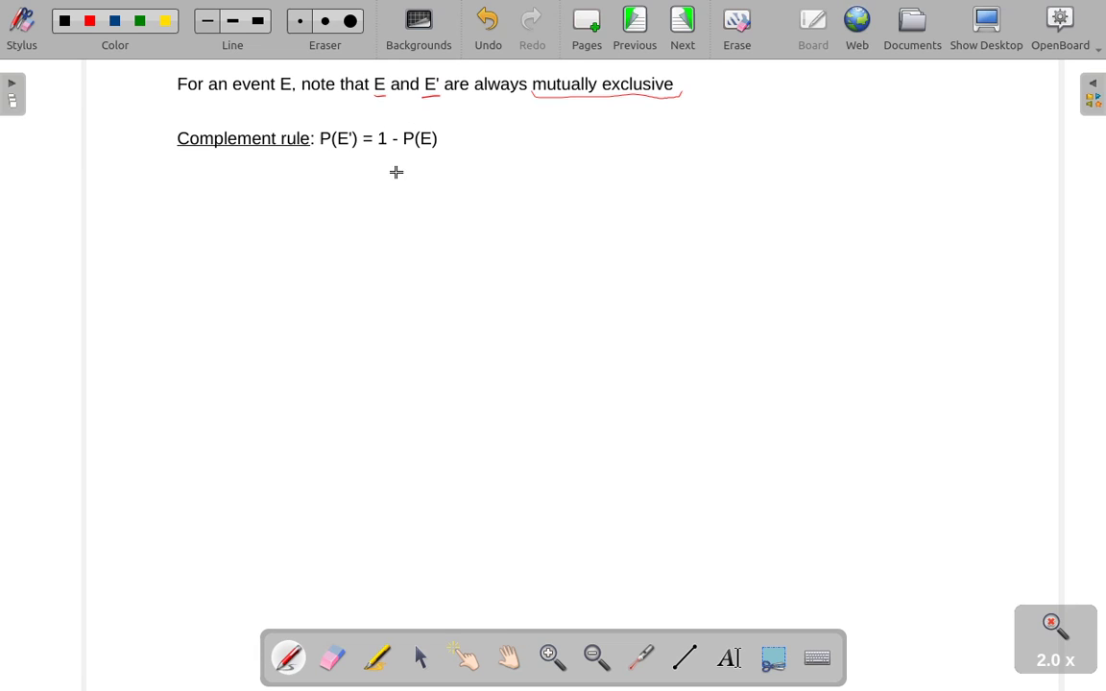
mouse_move(383, 184)
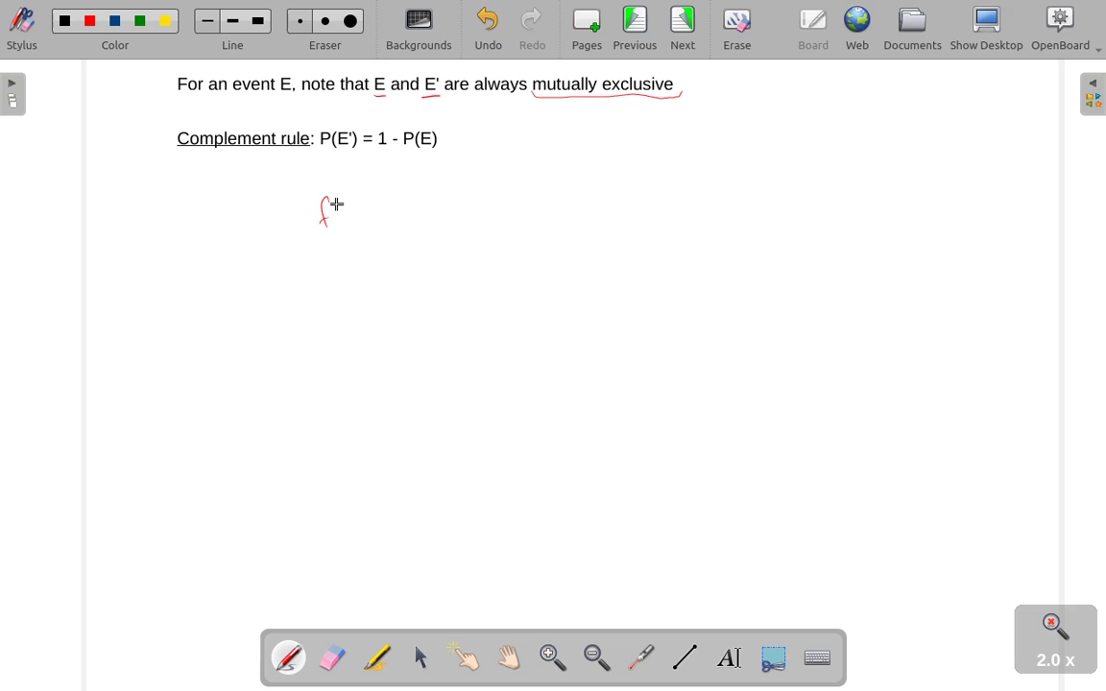
Erase the stray note start and handwrite 'prob of rolling something' below the rule
click(332, 657)
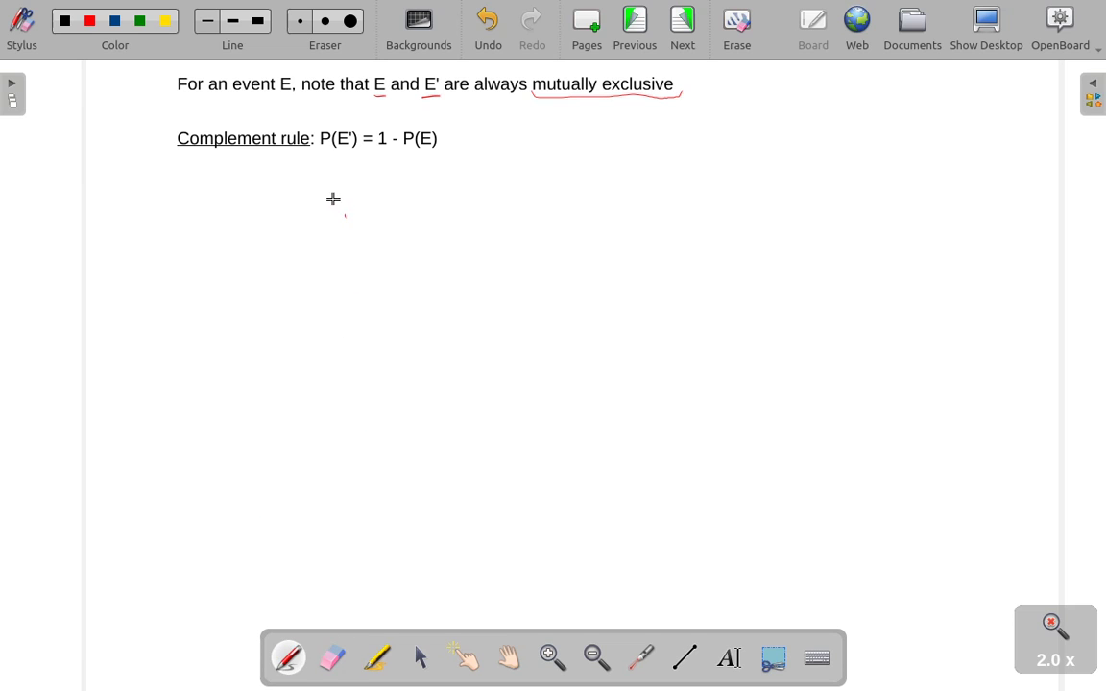
drag(323, 201, 360, 196)
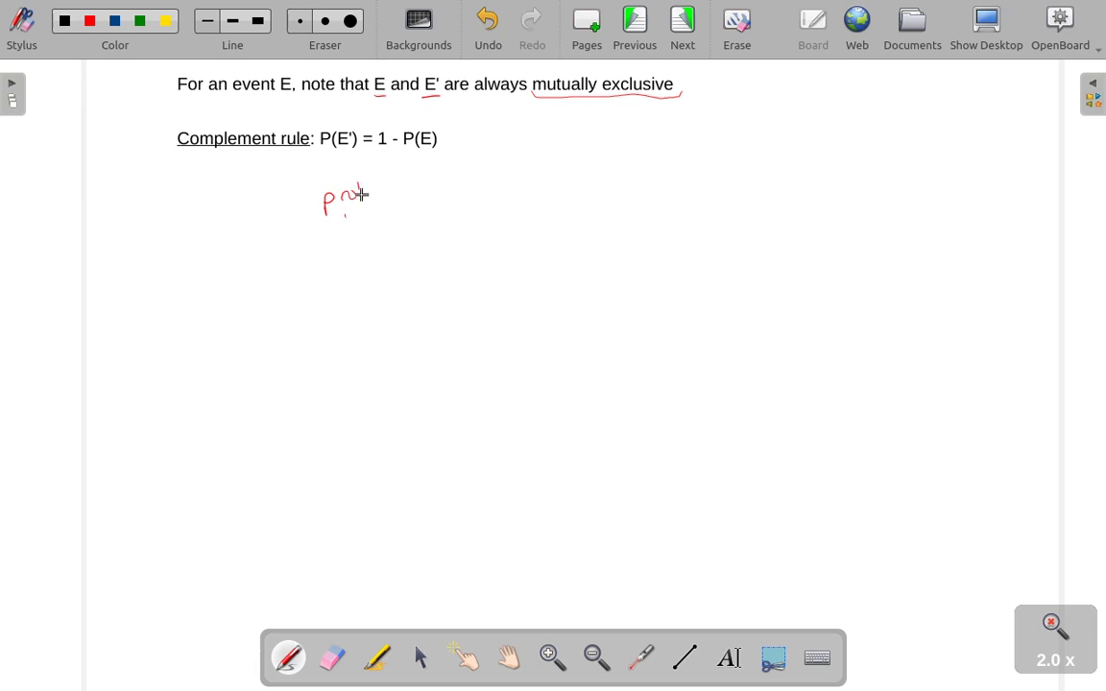
drag(355, 192, 475, 187)
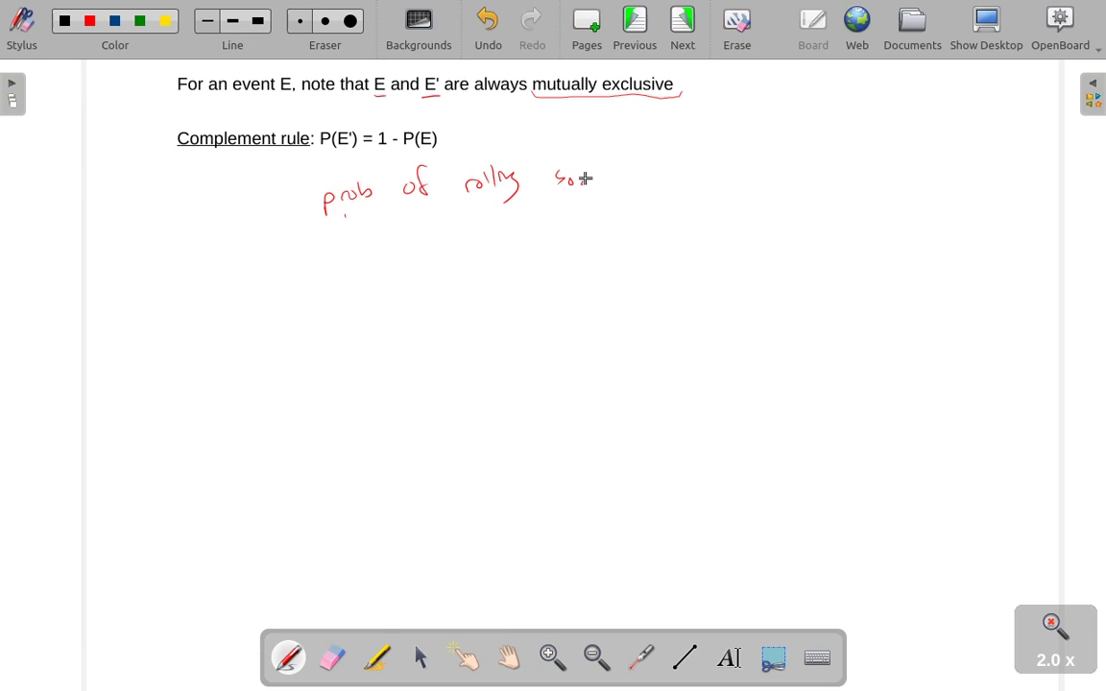
drag(567, 177, 643, 183)
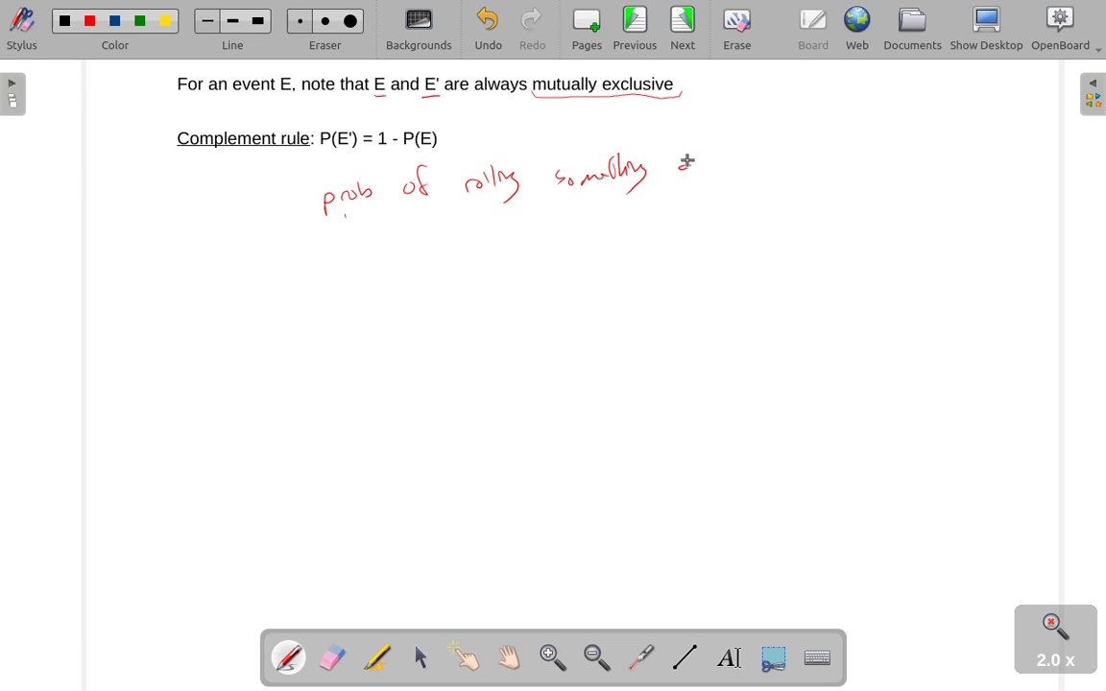
Finish 'other than a 5 on a d6' and start a P below
drag(677, 158, 816, 158)
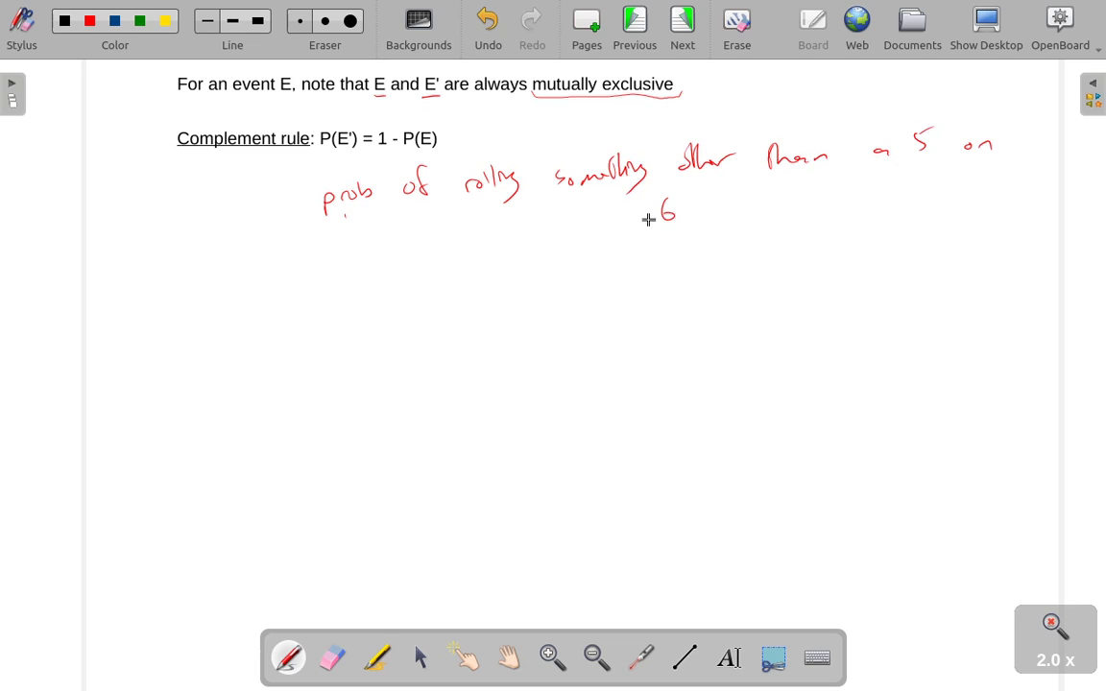
drag(643, 221, 653, 206)
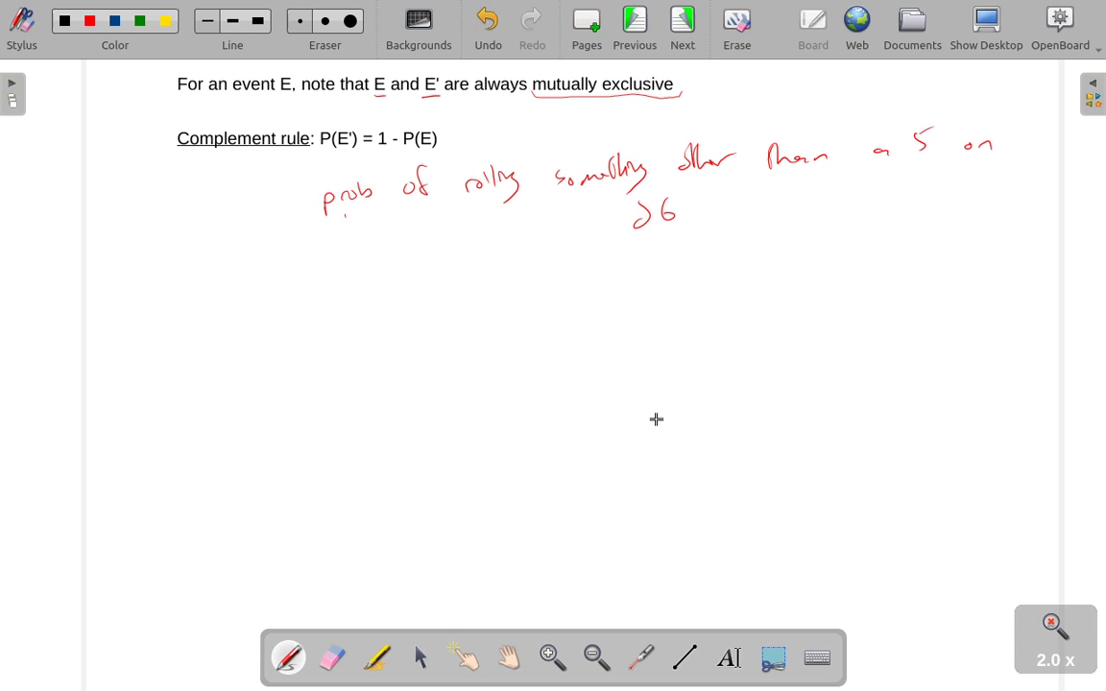
drag(595, 221, 586, 230)
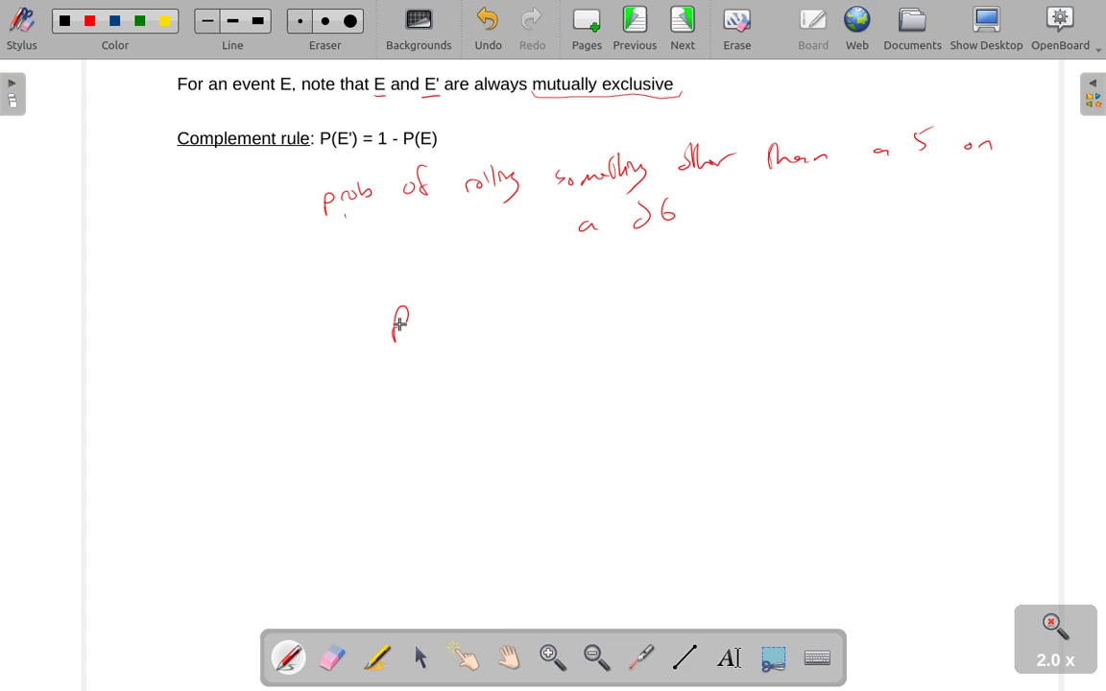
drag(432, 332, 446, 307)
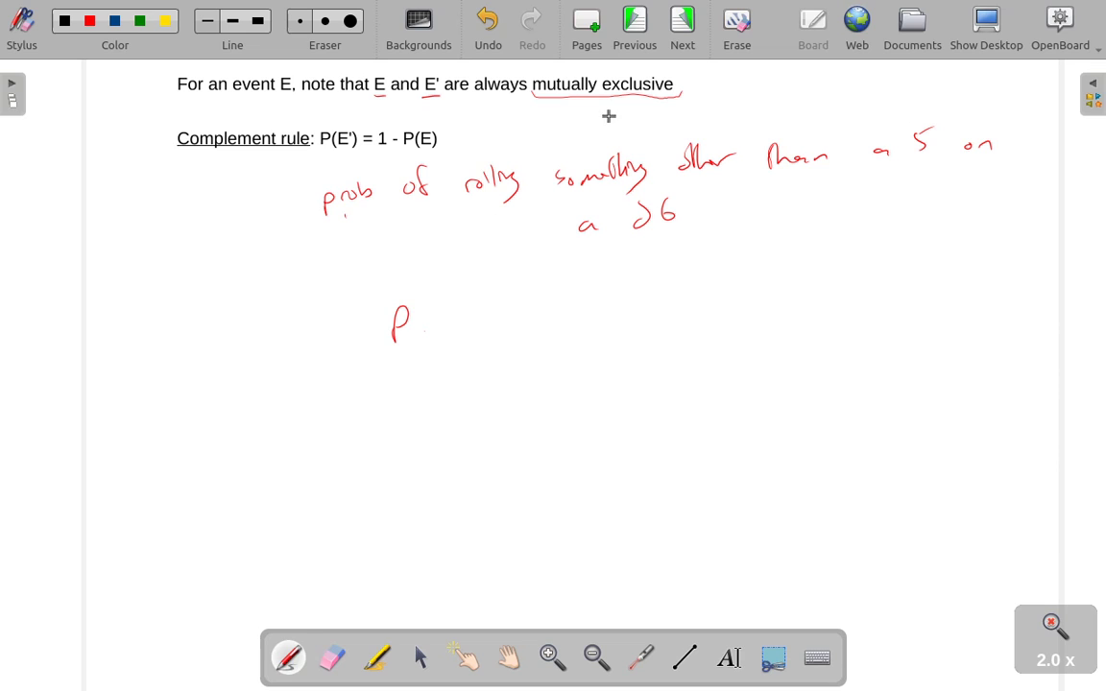
Label rolling a 5 as E, write P(E) = 1/6, and begin P(E') = 1 −
drag(609, 107, 663, 108)
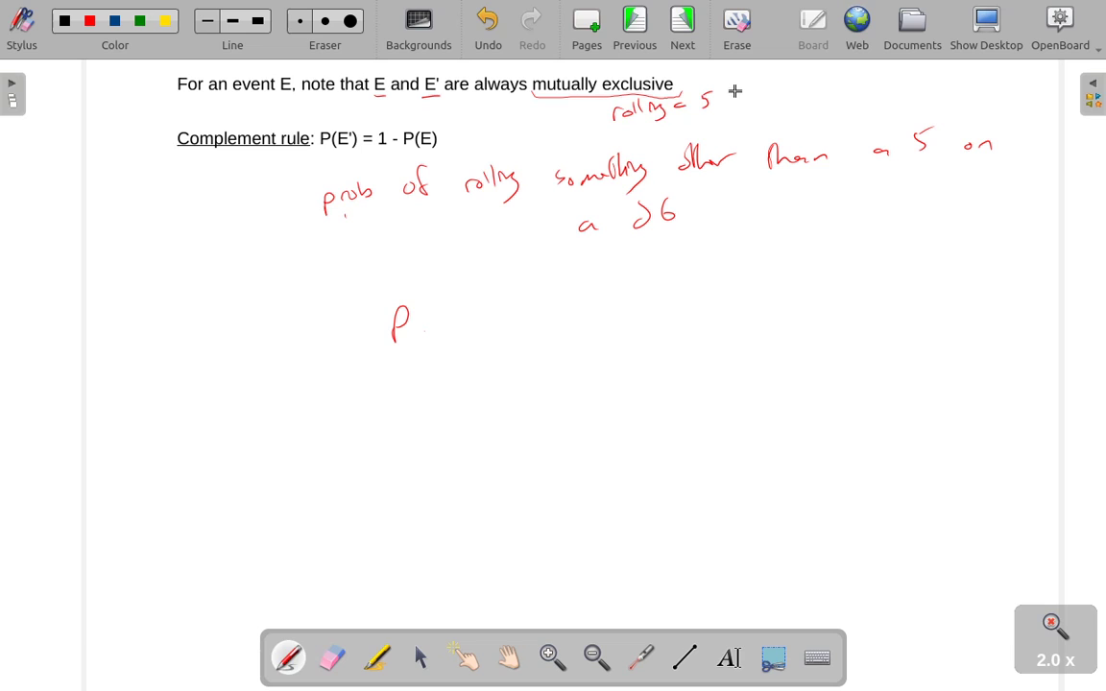
drag(739, 96, 763, 91)
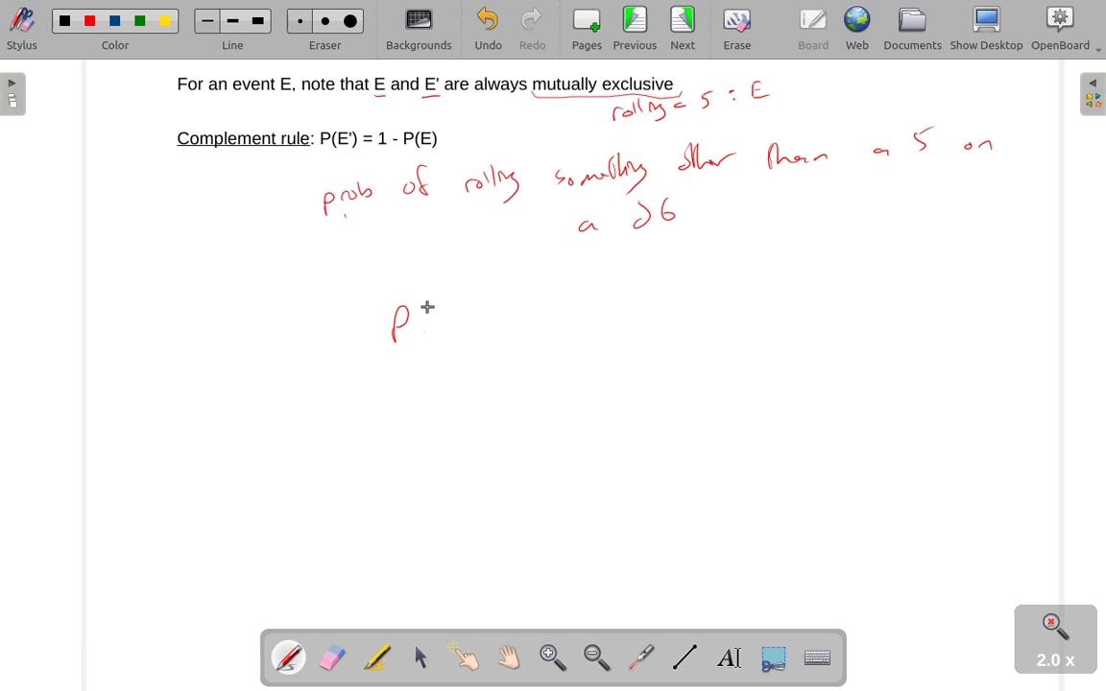
drag(412, 322, 490, 321)
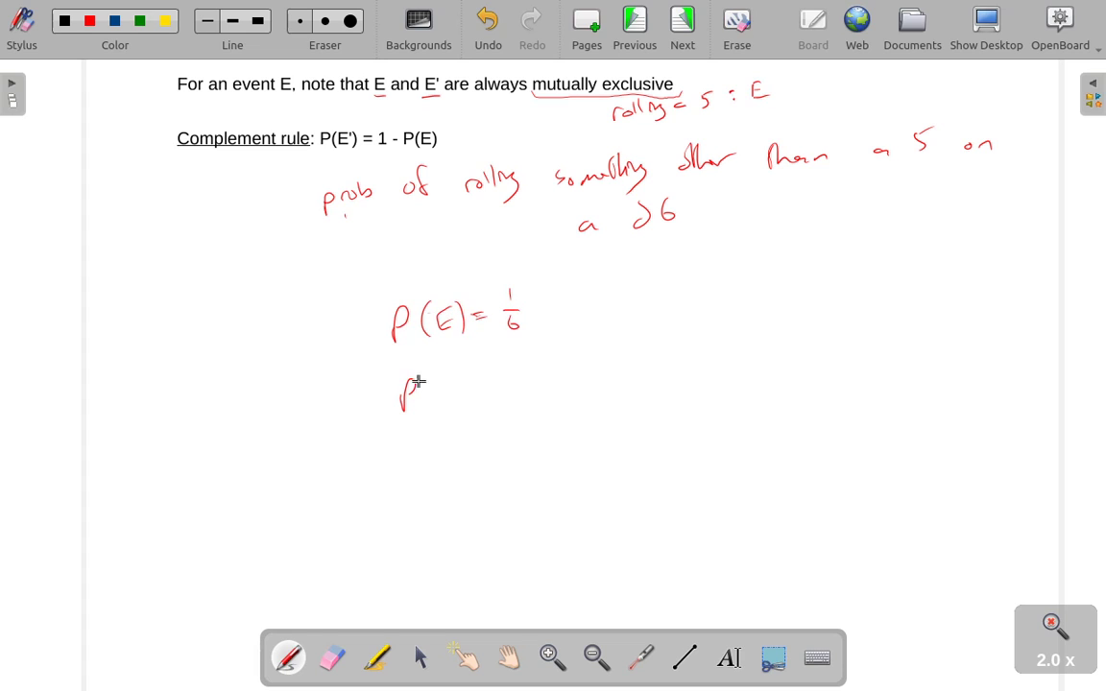
drag(413, 394, 470, 404)
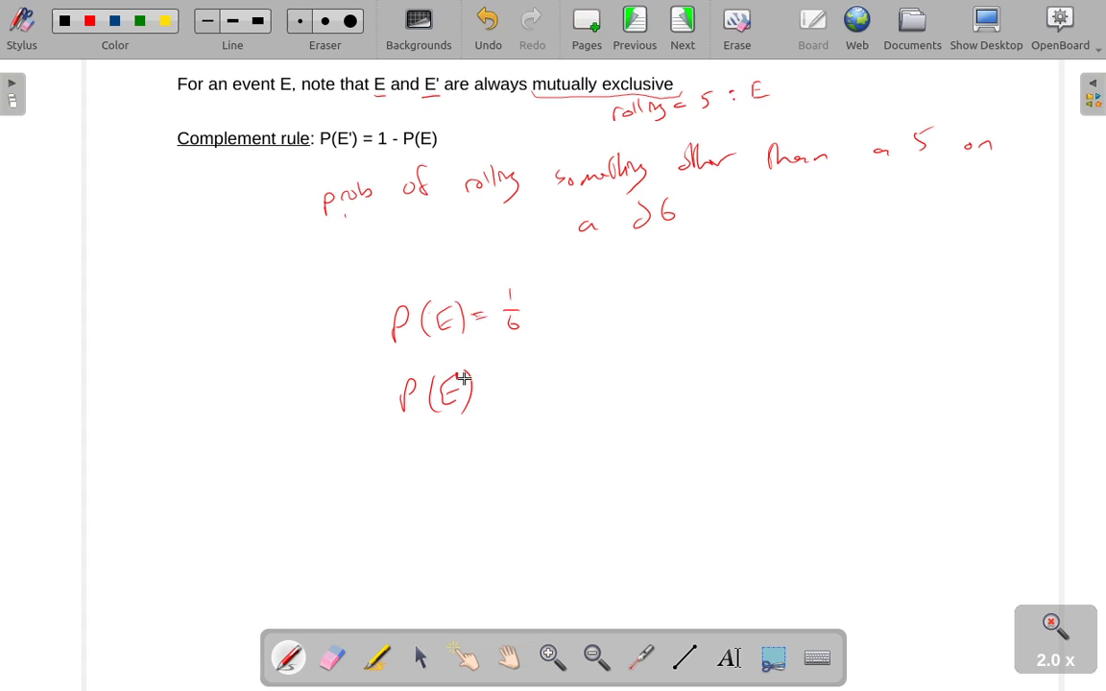
drag(499, 384, 590, 384)
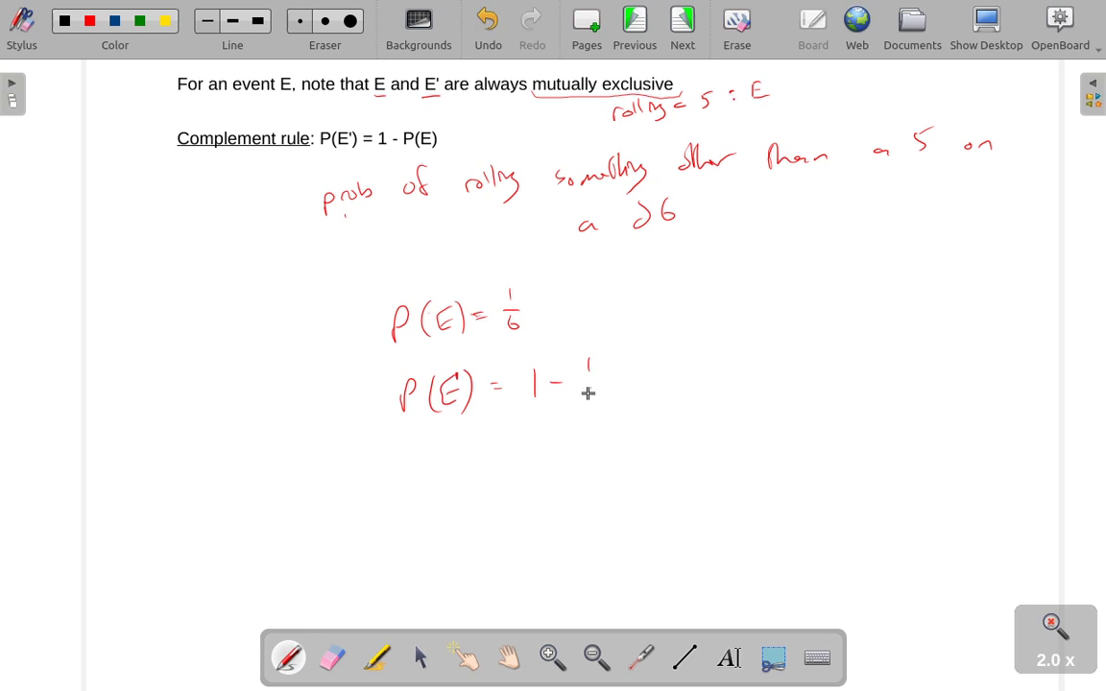
Complete 1 − 1/6 and write = 6/6 − 1/6 beneath it
drag(581, 392, 605, 391)
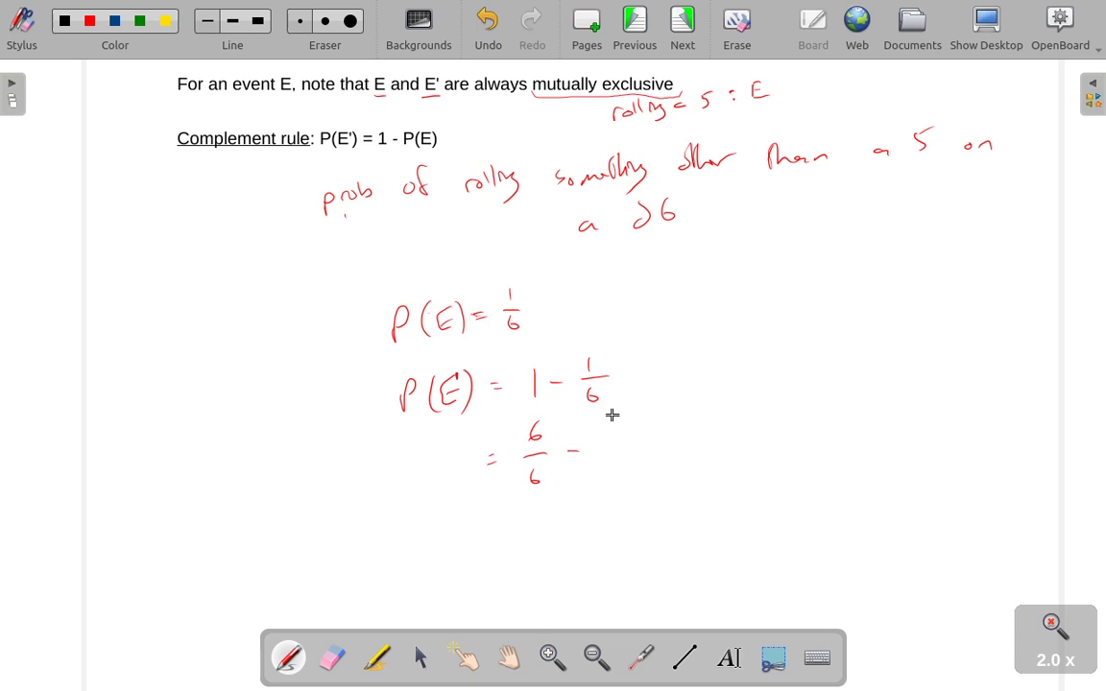
drag(605, 422, 614, 475)
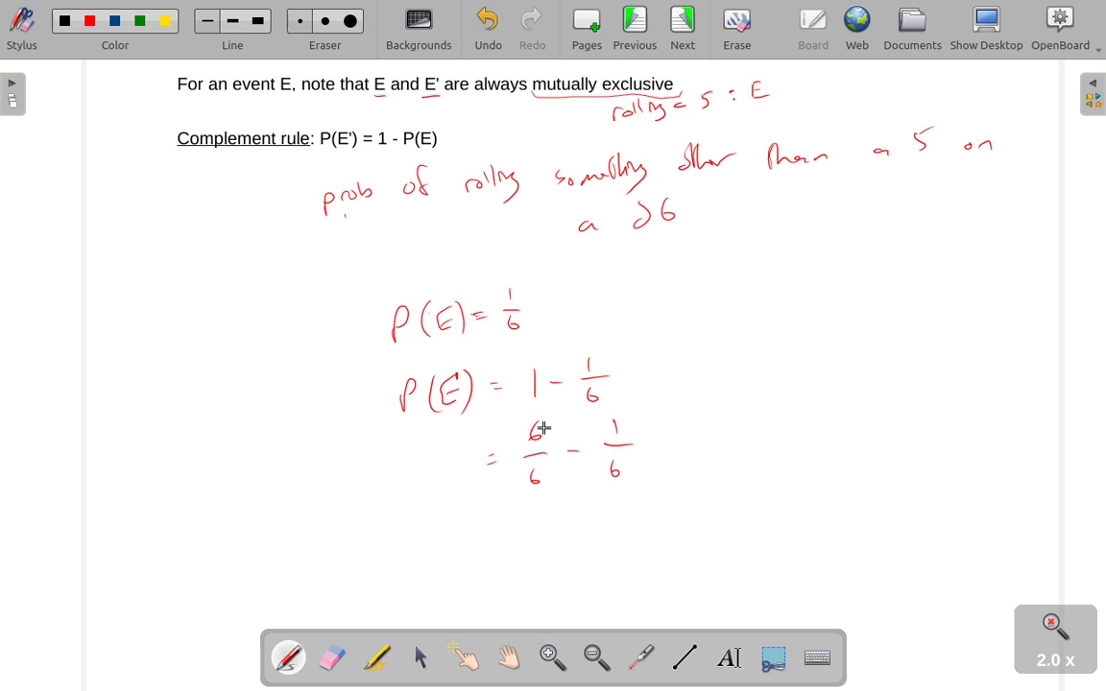
mouse_move(560, 412)
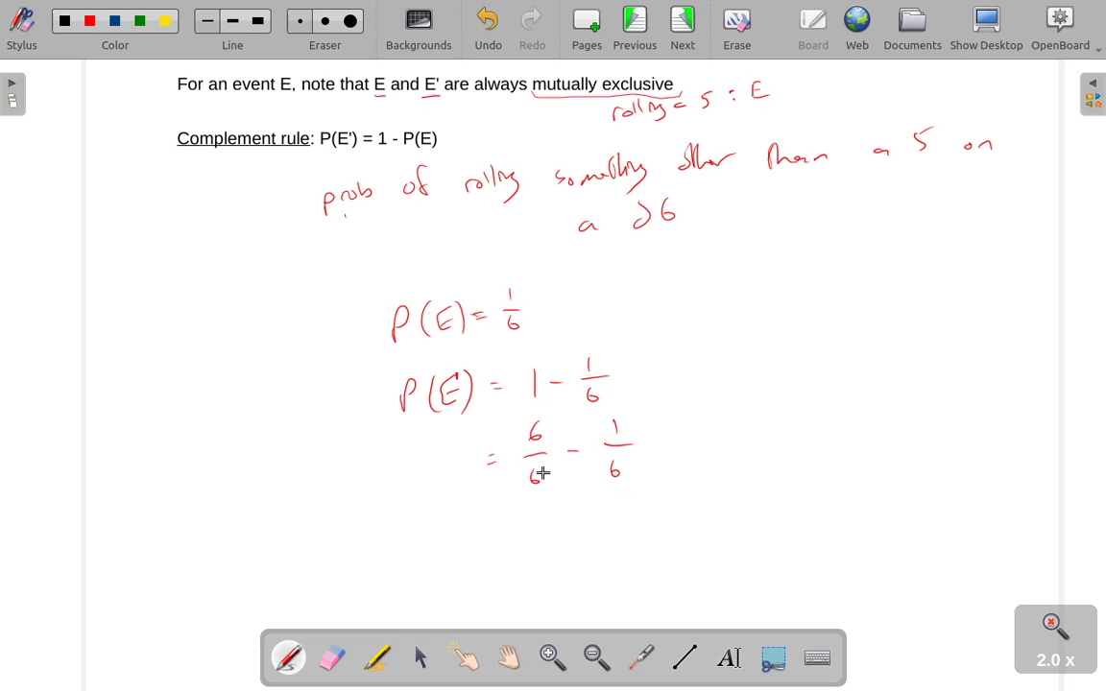
mouse_move(537, 387)
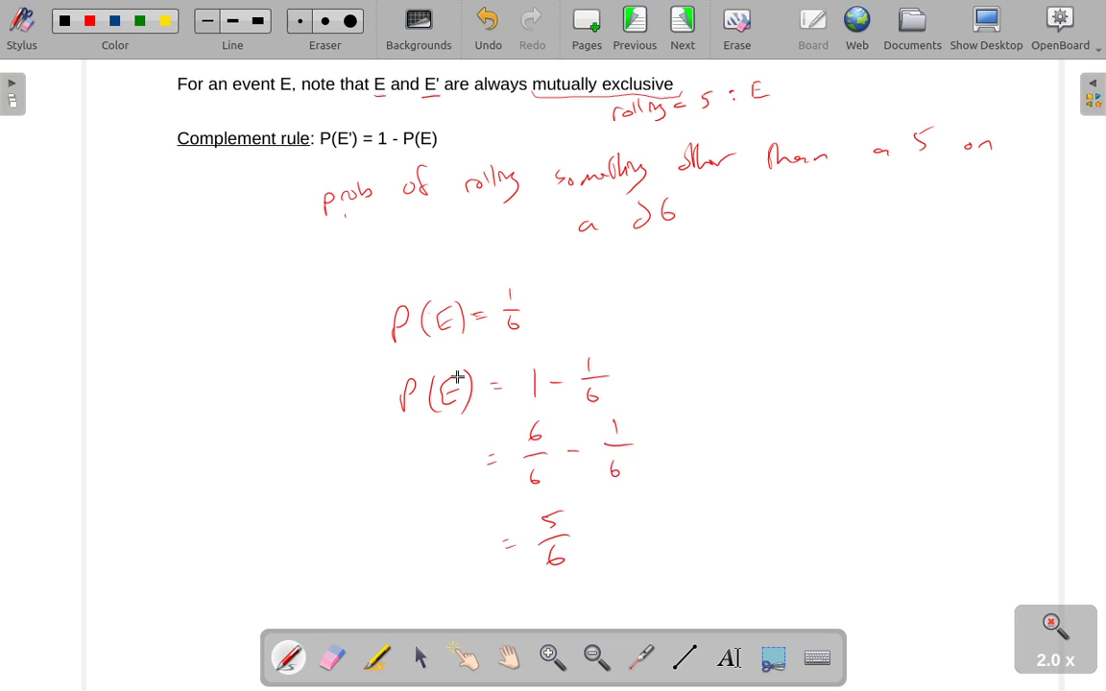
mouse_move(523, 327)
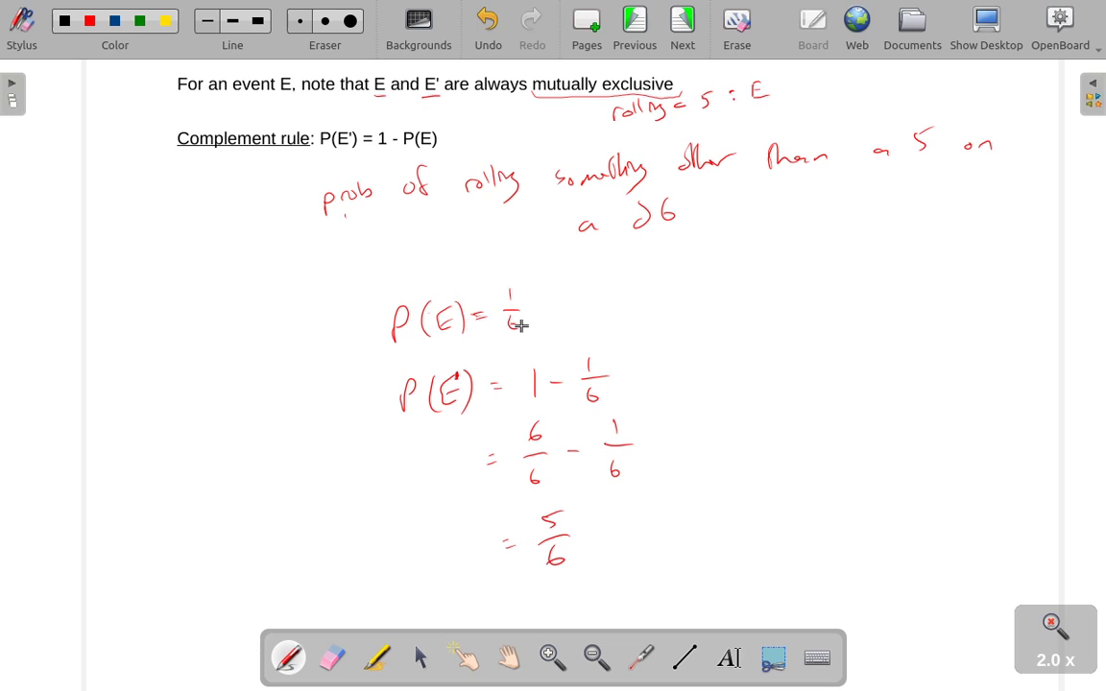
mouse_move(461, 383)
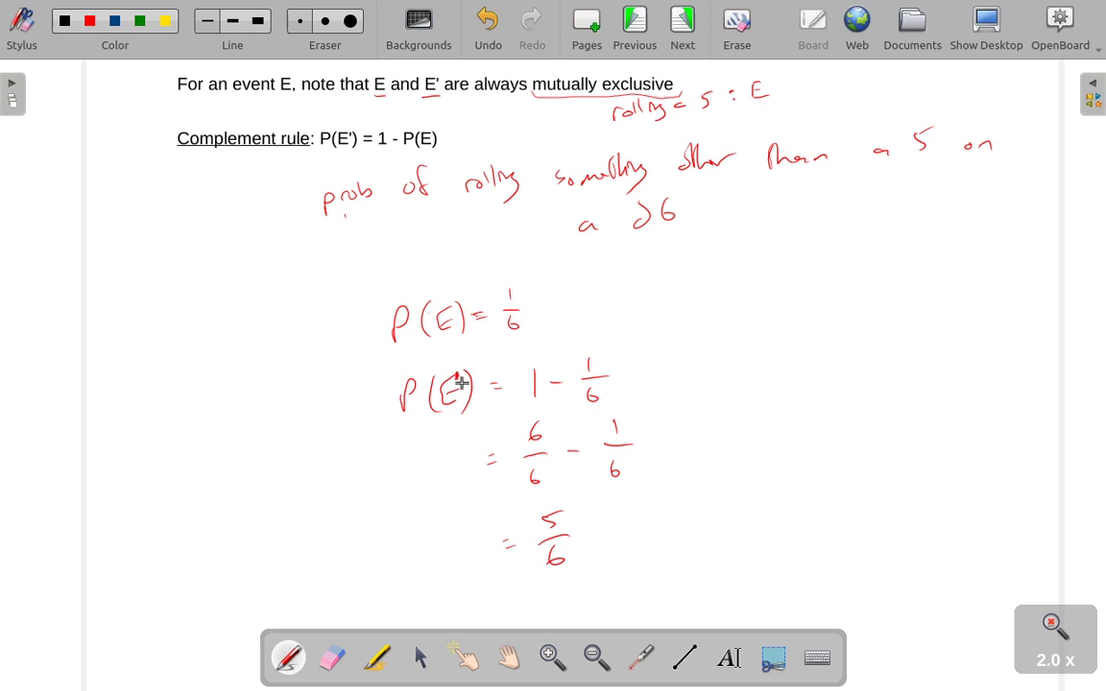
mouse_move(570, 499)
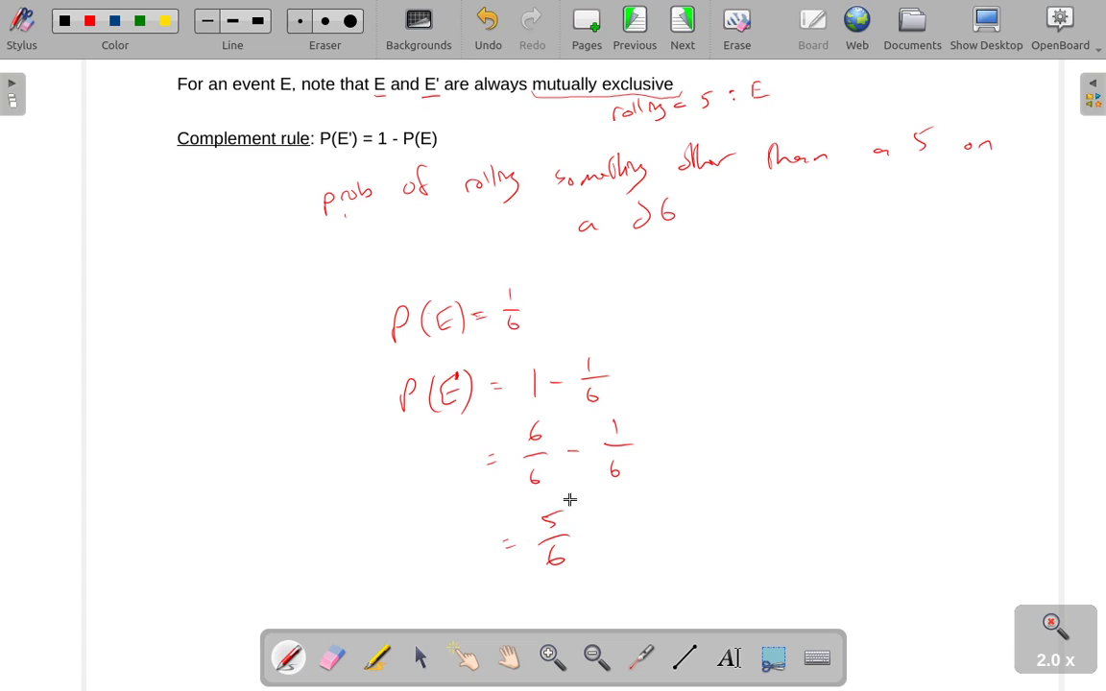
mouse_move(729, 484)
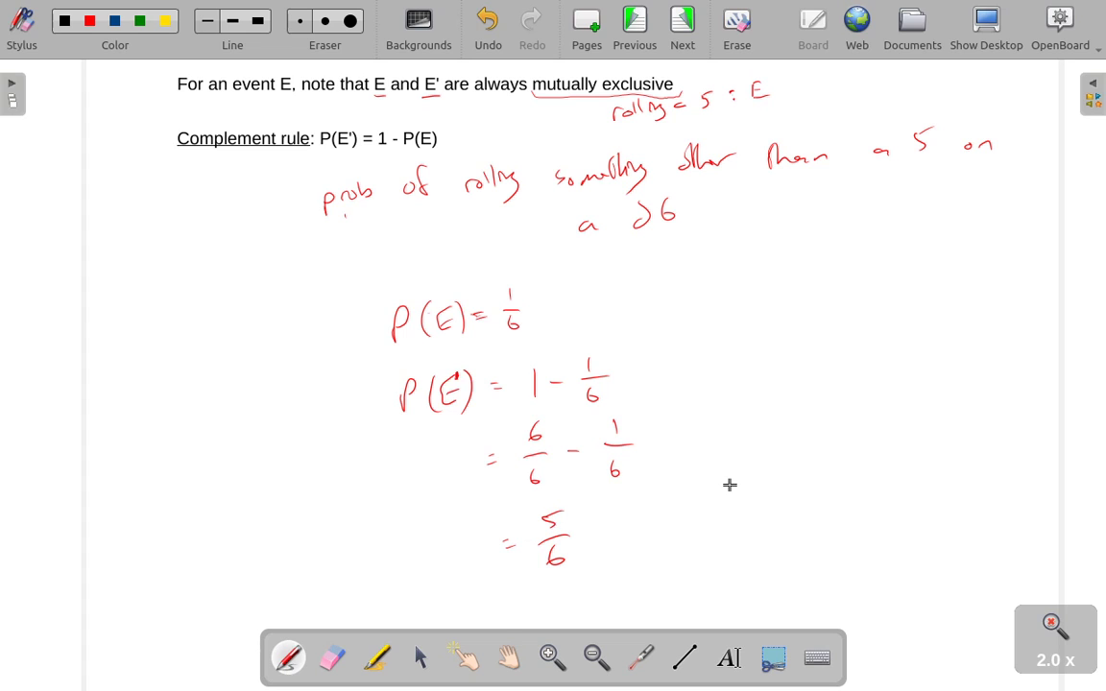
mouse_move(721, 359)
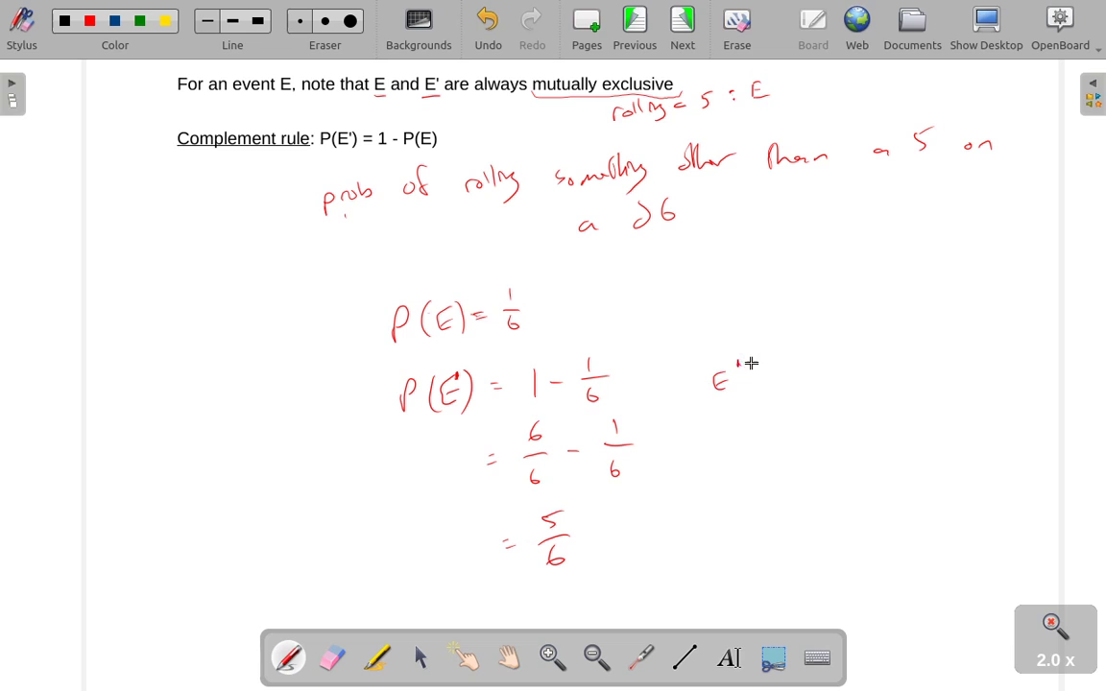
Write "E' = 1, 2, 3, 4" beside the P(E') line
drag(759, 375, 806, 379)
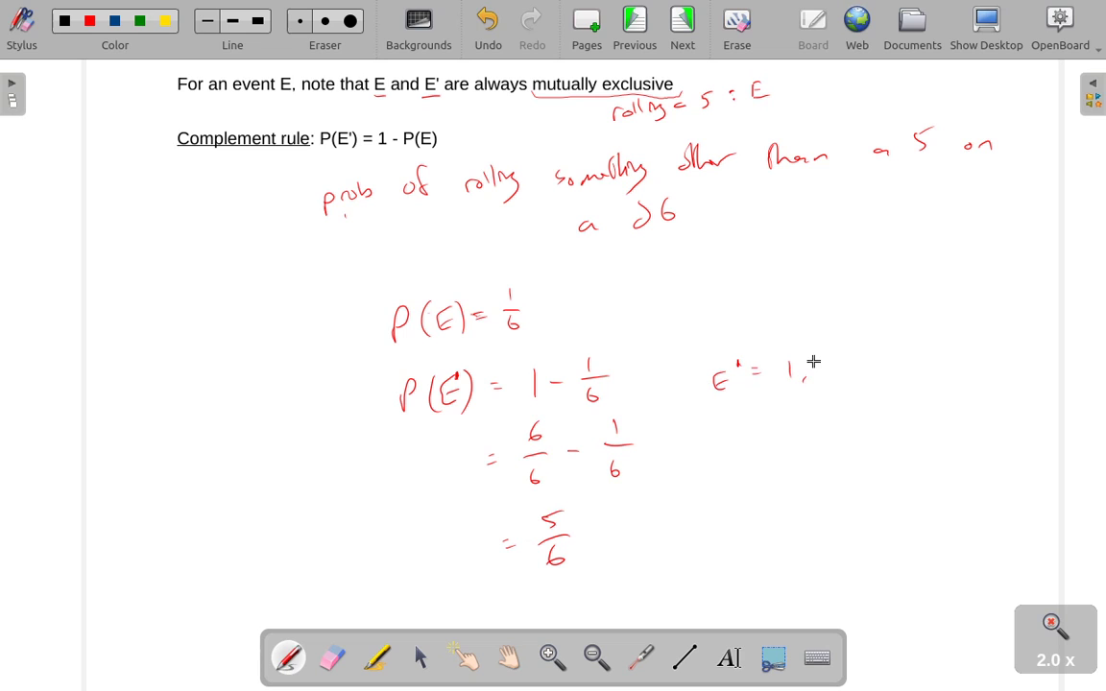
drag(787, 372, 883, 375)
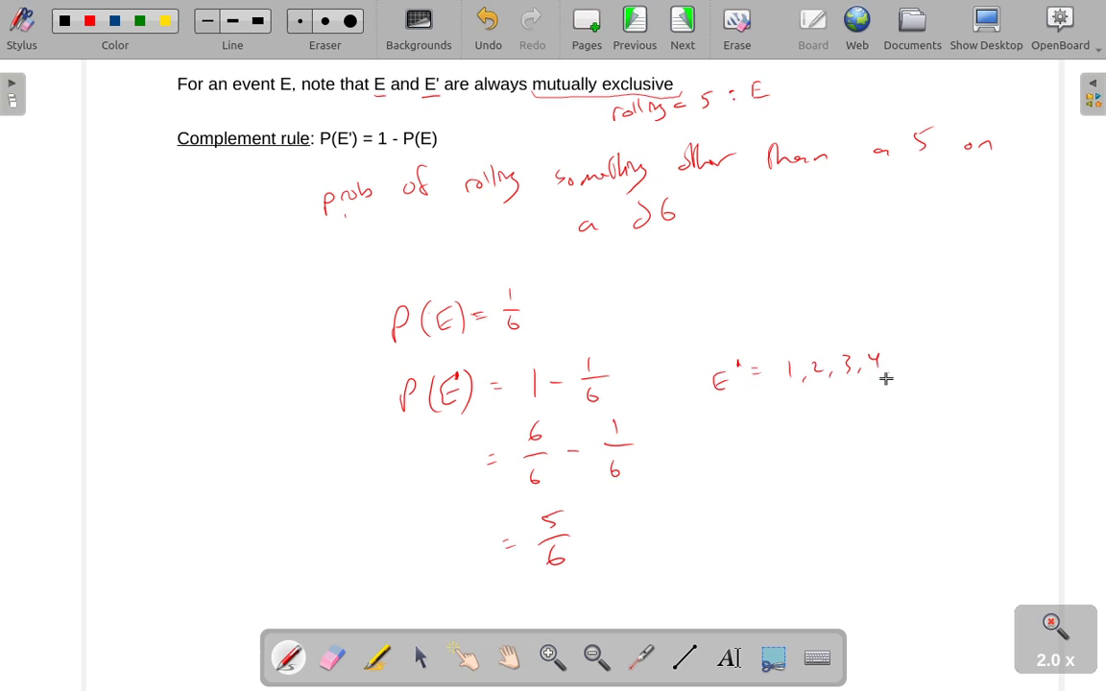